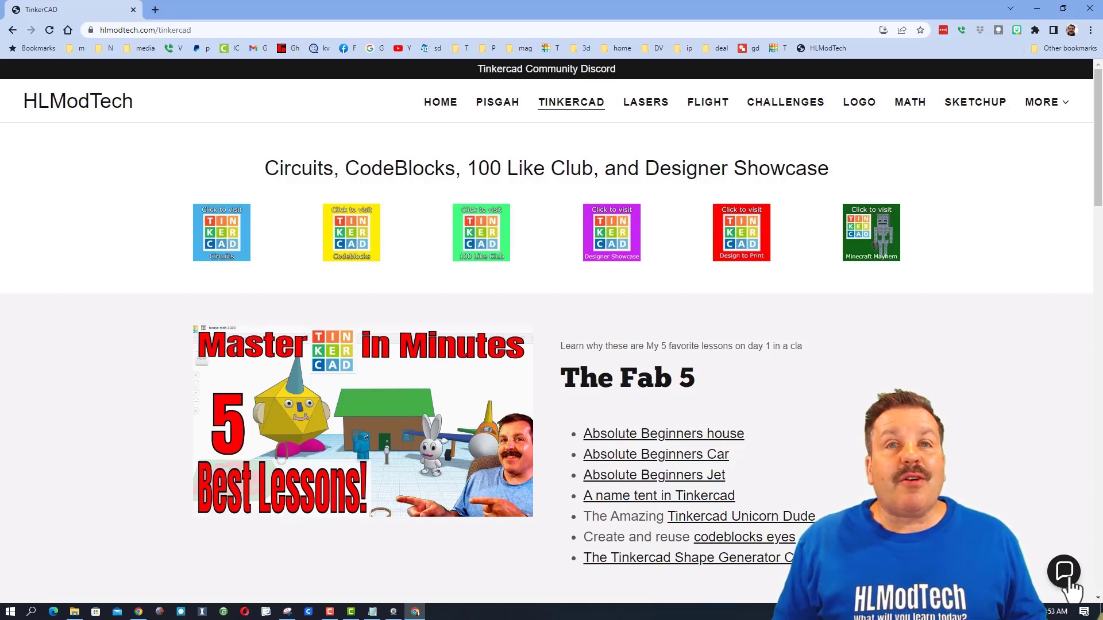
# - Open the HLModTech contact chat window, then close it again
pyautogui.click(1062, 571)
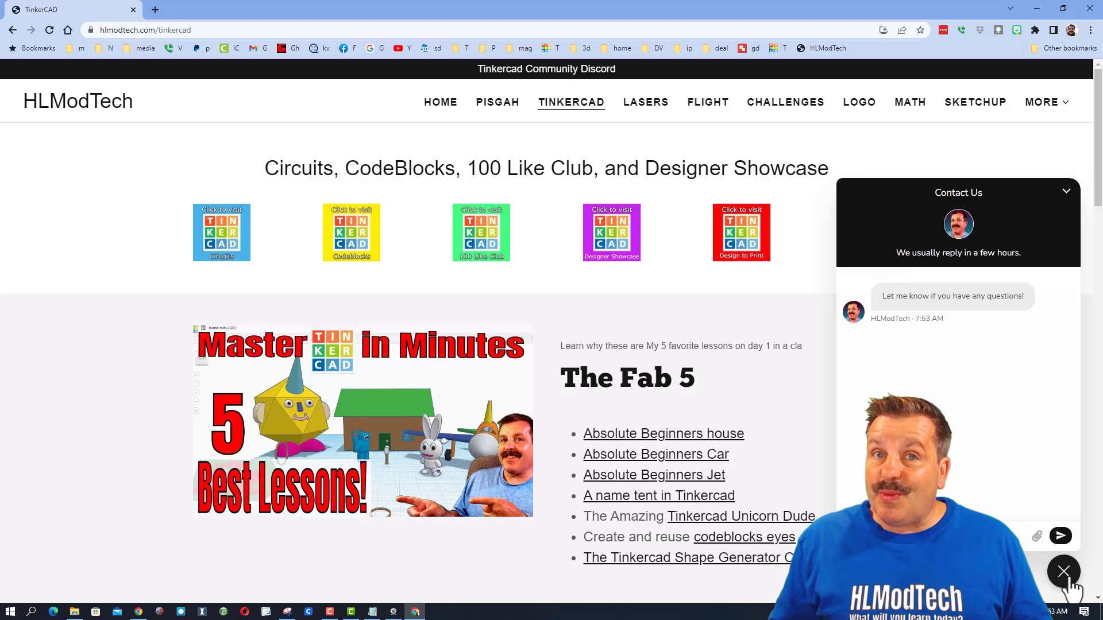
pyautogui.click(1062, 571)
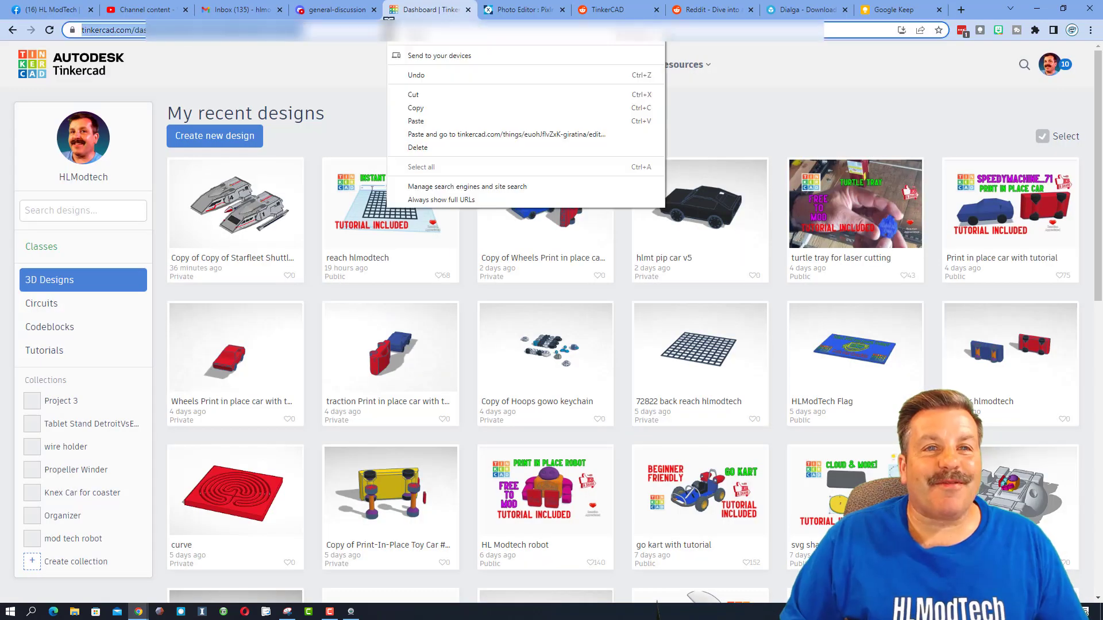
# - Load the 'Giratina and Dialga' design from its pasted link
pyautogui.click(505, 134)
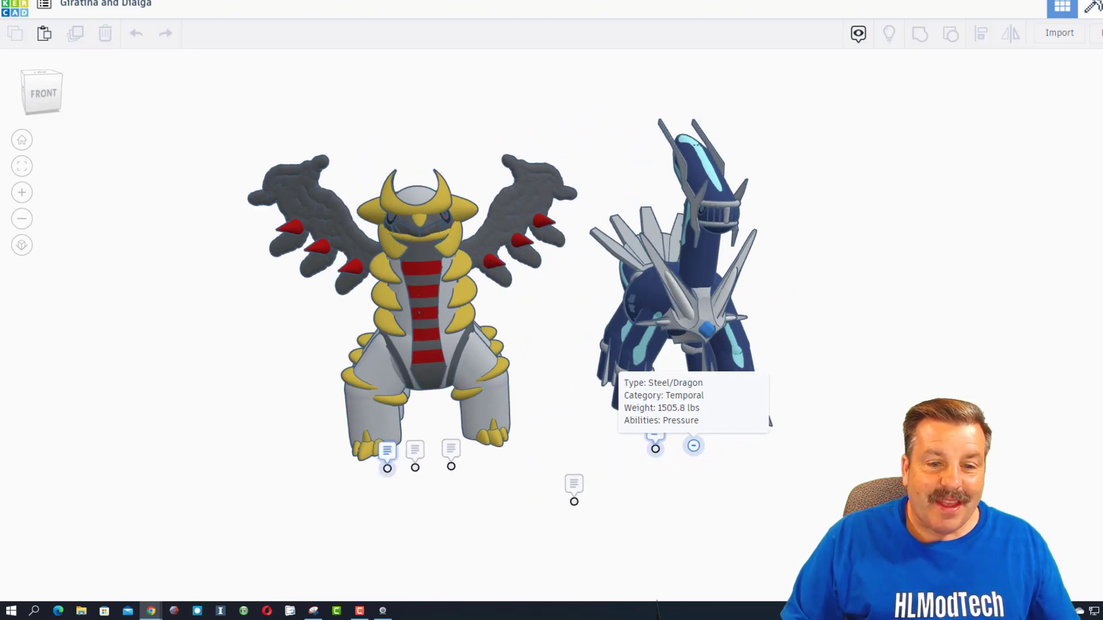
# - Collapse Dialga's stats note and then Giratina's Renegade Pokémon description note
pyautogui.click(386, 451)
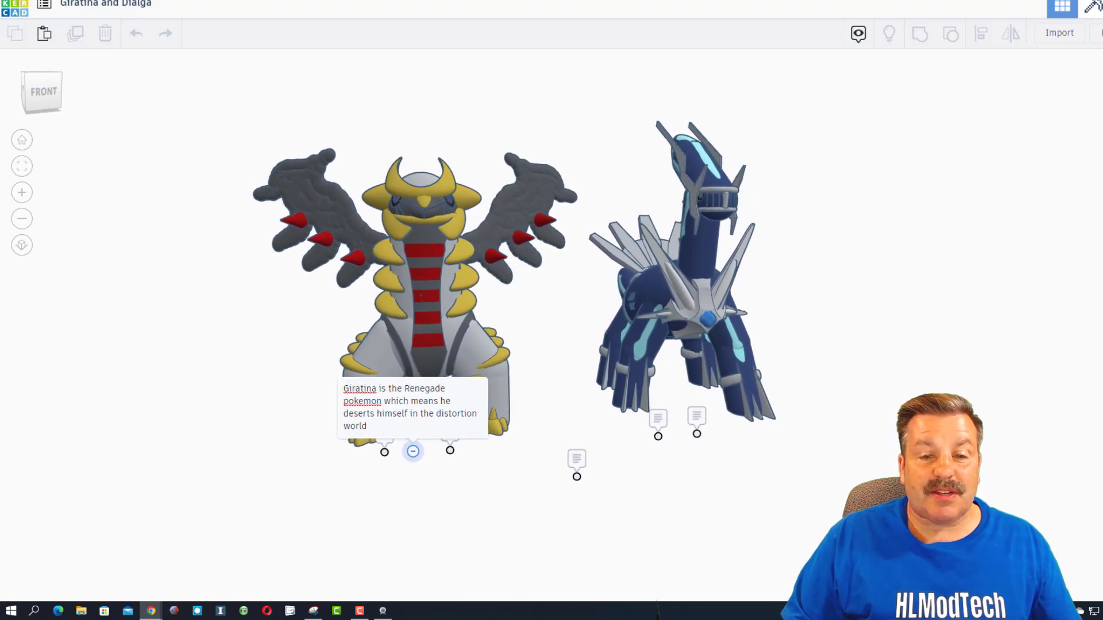
pyautogui.click(445, 448)
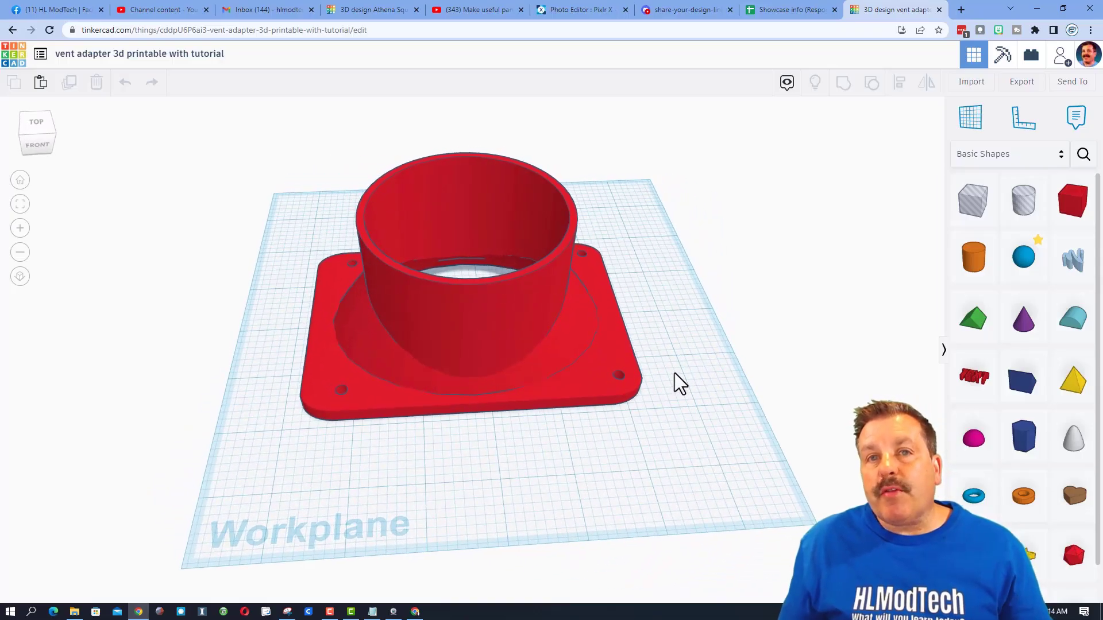
pyautogui.moveTo(711, 315)
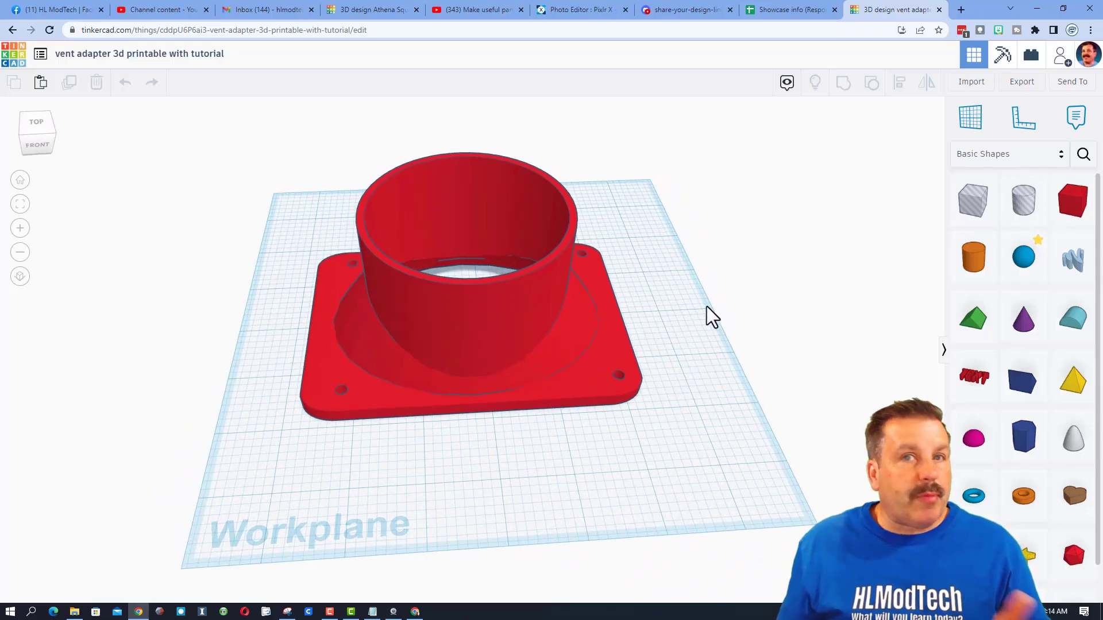
pyautogui.moveTo(942, 192)
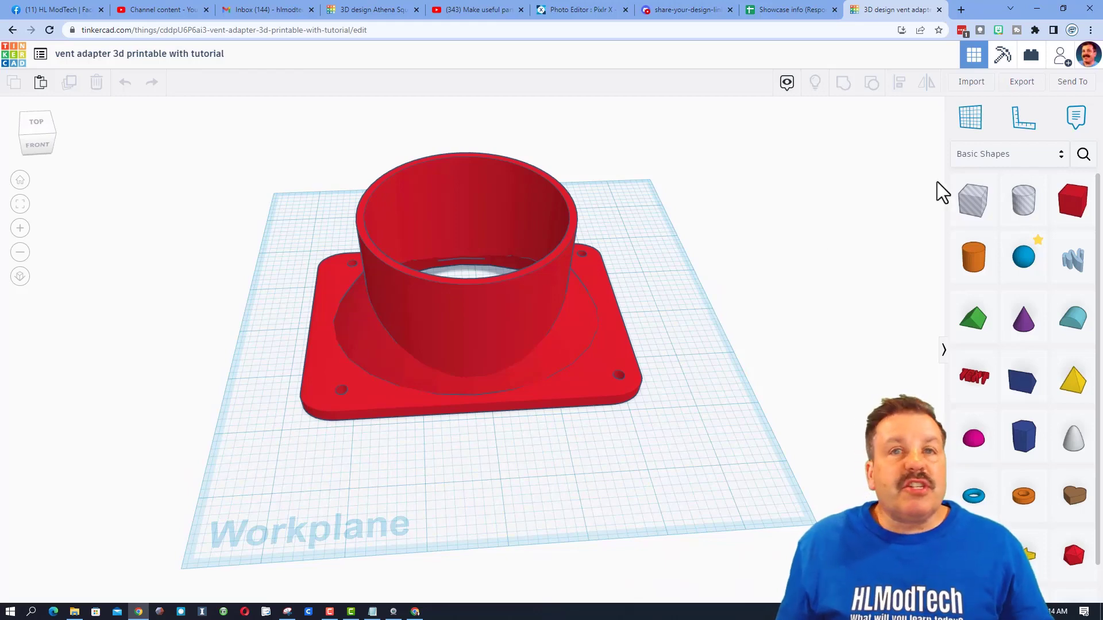
pyautogui.moveTo(1061, 54)
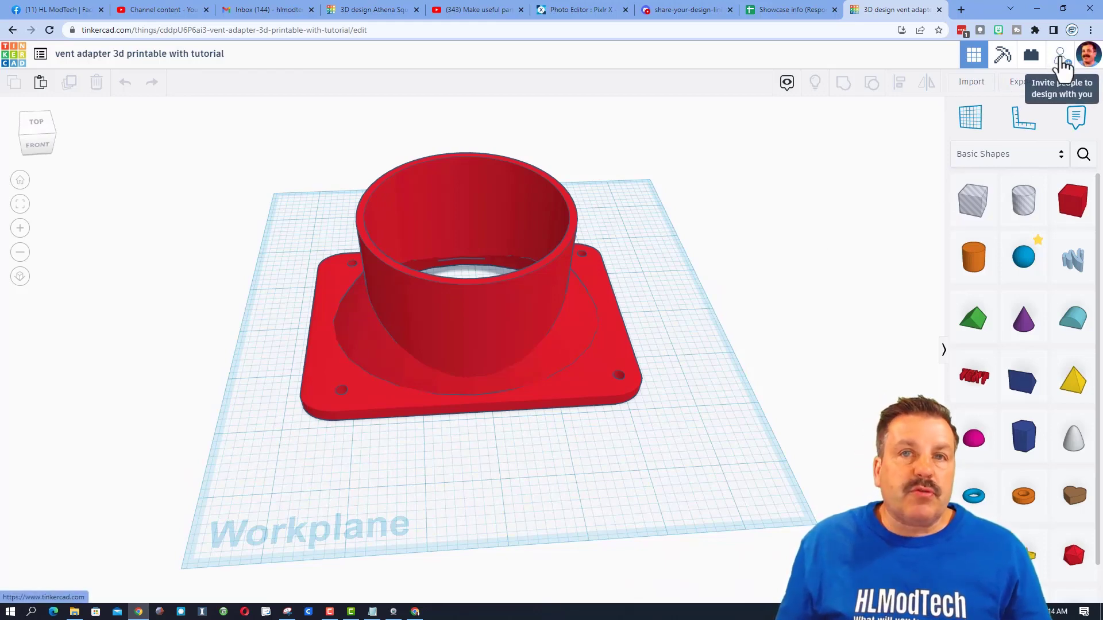
# - Invite collaborators to the vent adapter design and generate a new share link
pyautogui.click(1061, 54)
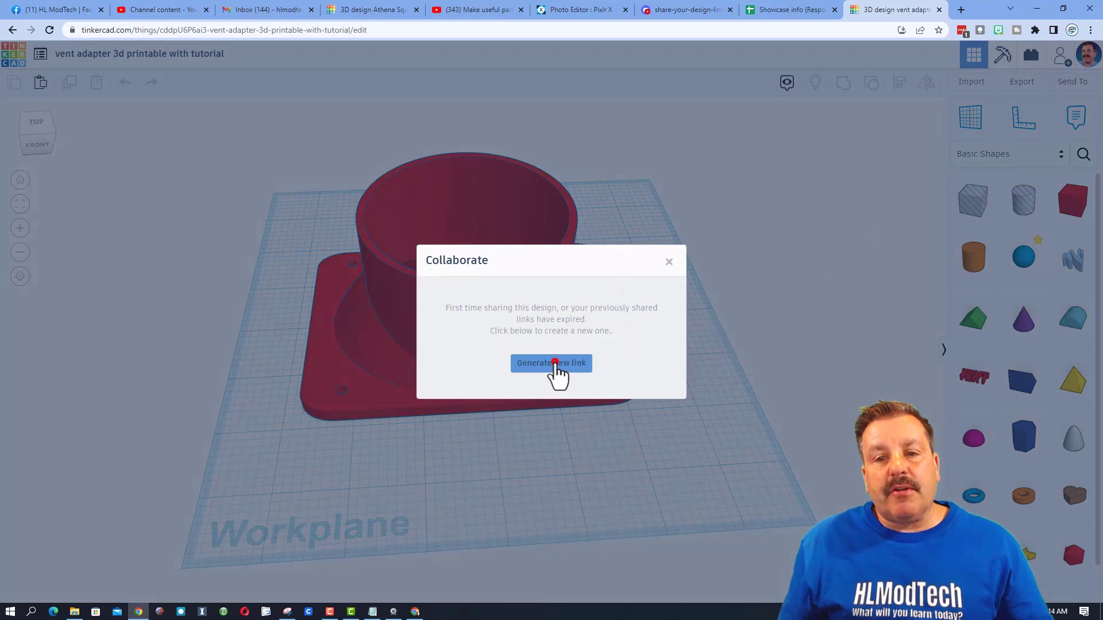
pyautogui.click(551, 362)
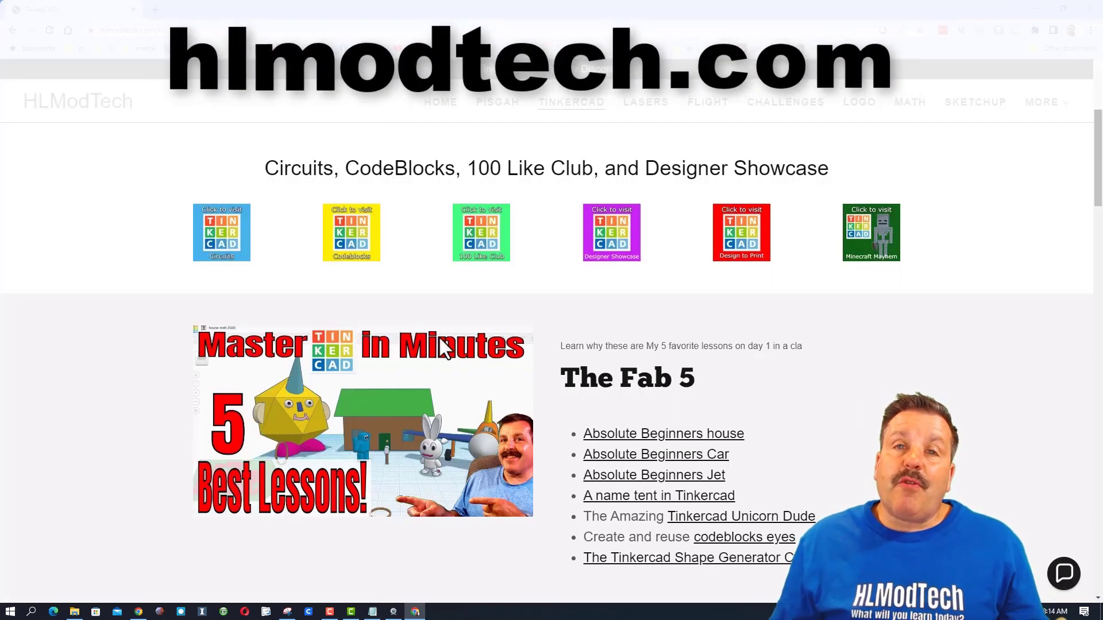
pyautogui.moveTo(341, 313)
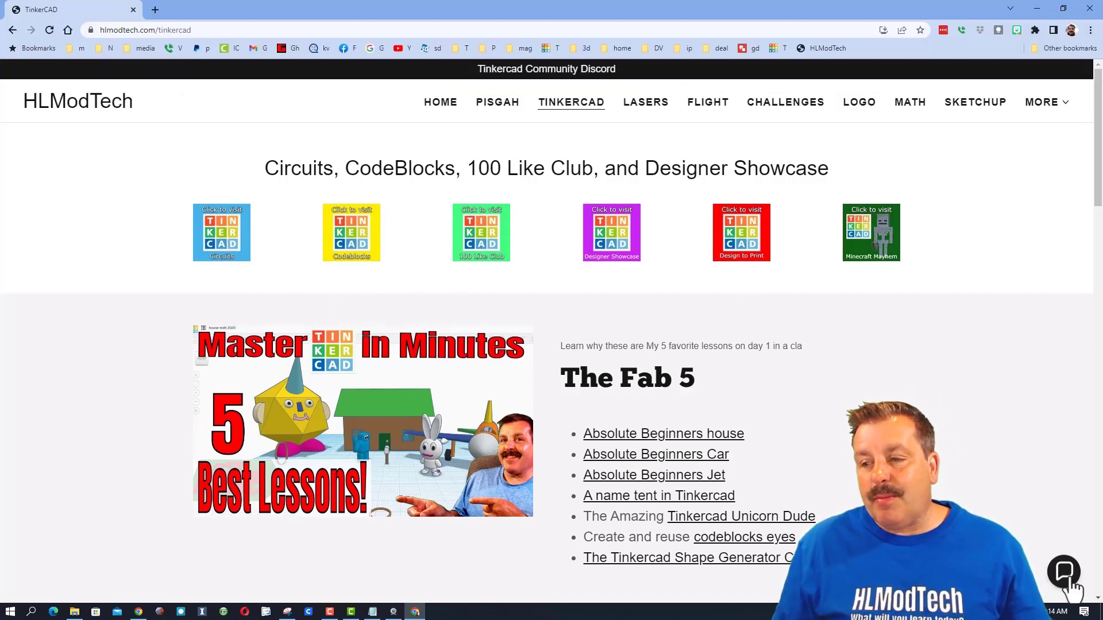
# - Open and close the contact chat, then go to the Designer Showcase page
pyautogui.click(1063, 571)
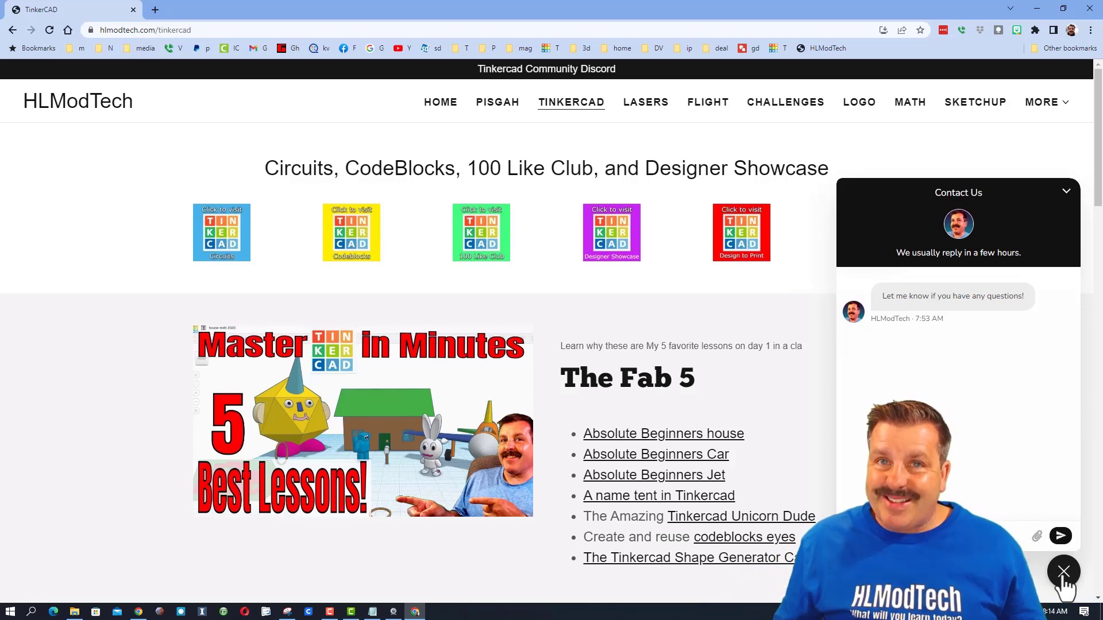
pyautogui.click(1062, 571)
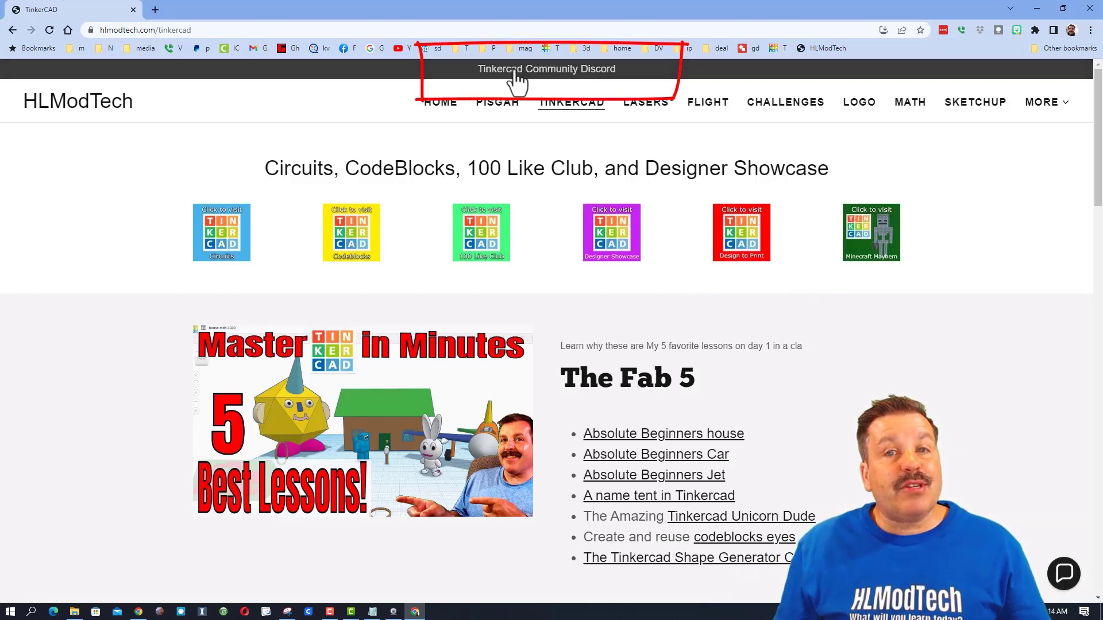
pyautogui.moveTo(698, 320)
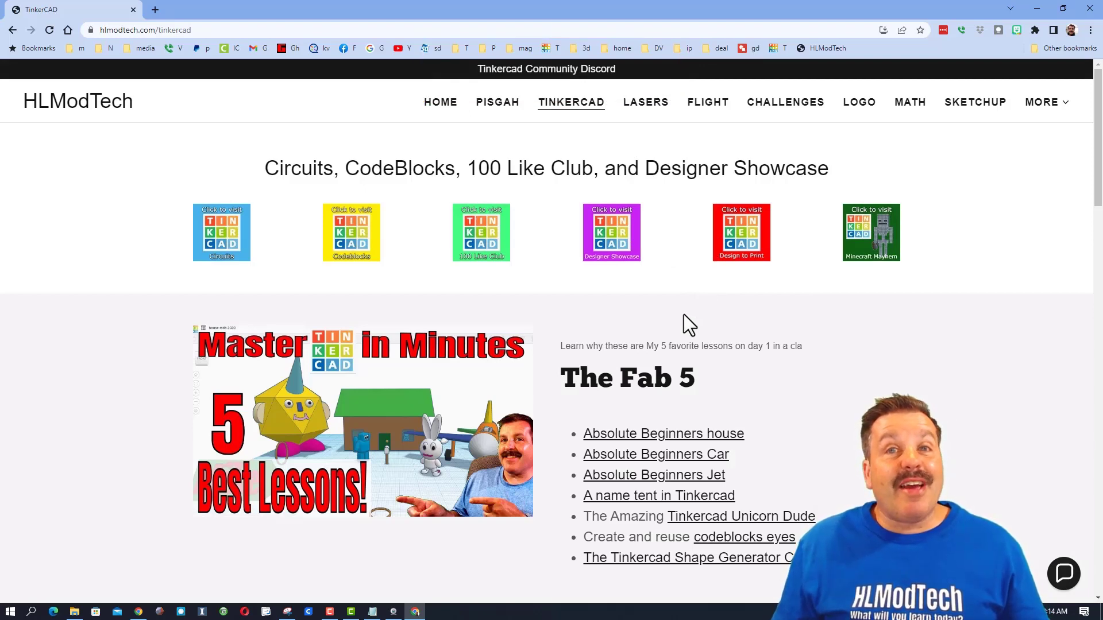
pyautogui.moveTo(631, 172)
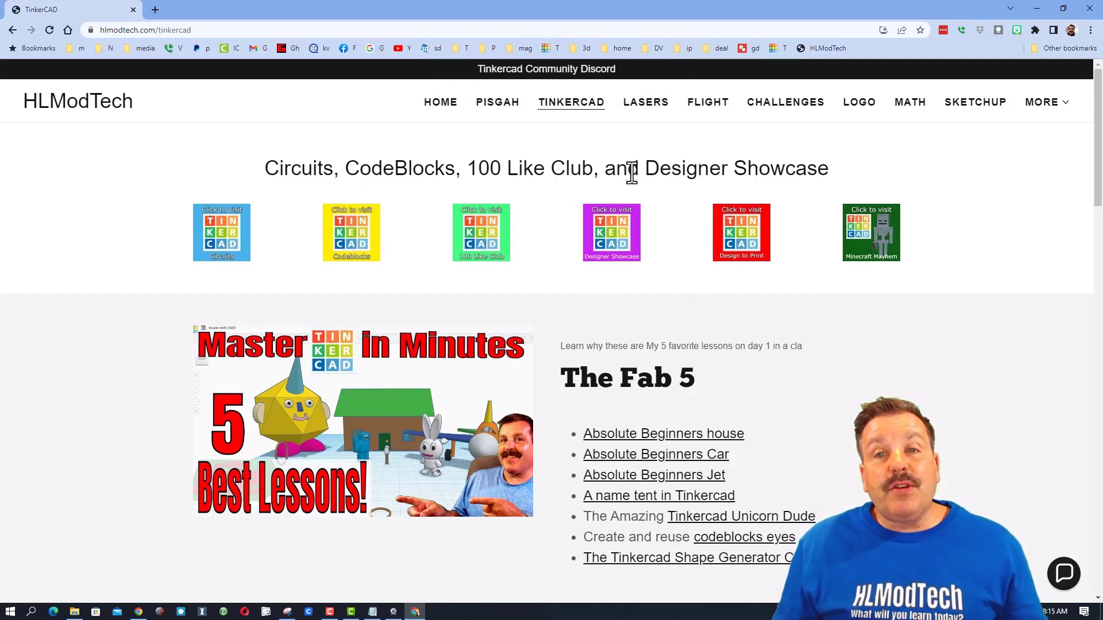
pyautogui.click(611, 232)
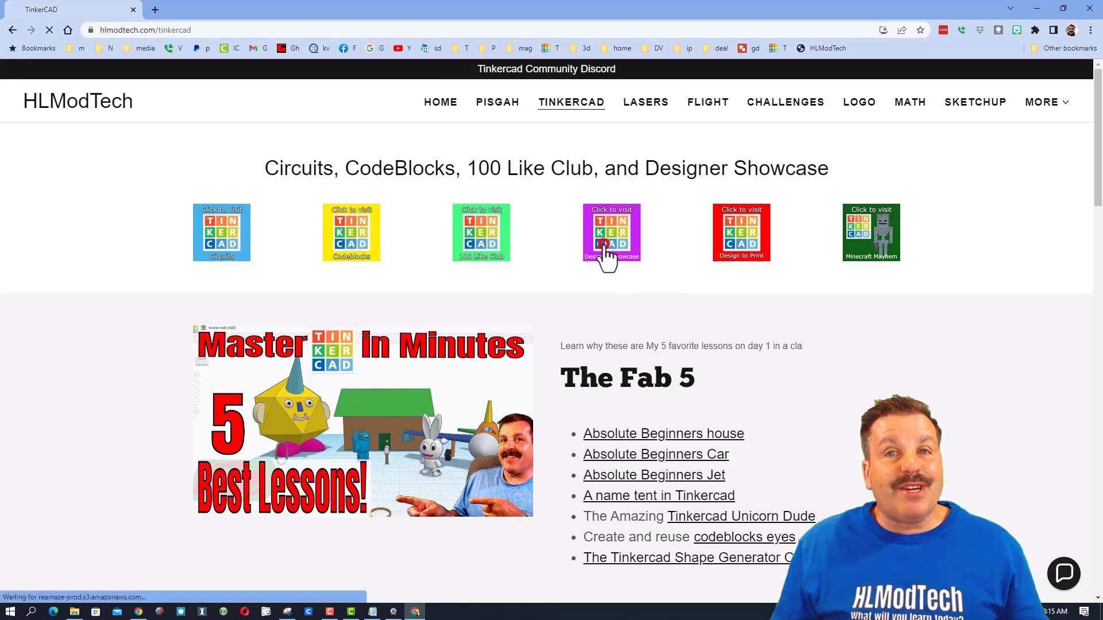
# - Sort HLModtech's profile designs by Latest, open the Kool-Aid man remix, and react
pyautogui.click(610, 232)
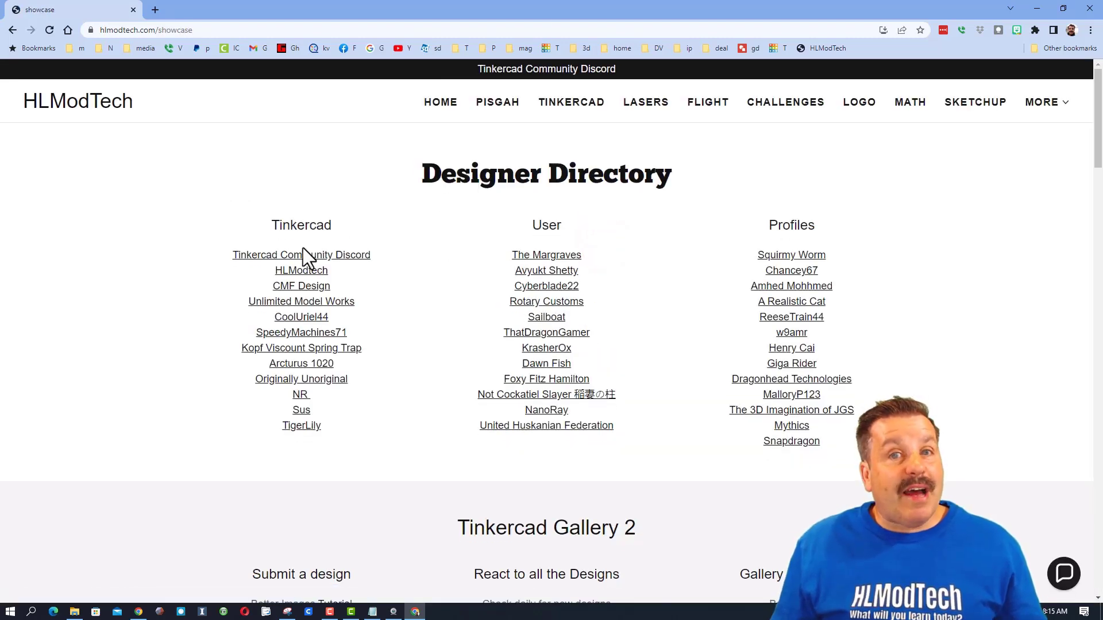
pyautogui.click(301, 270)
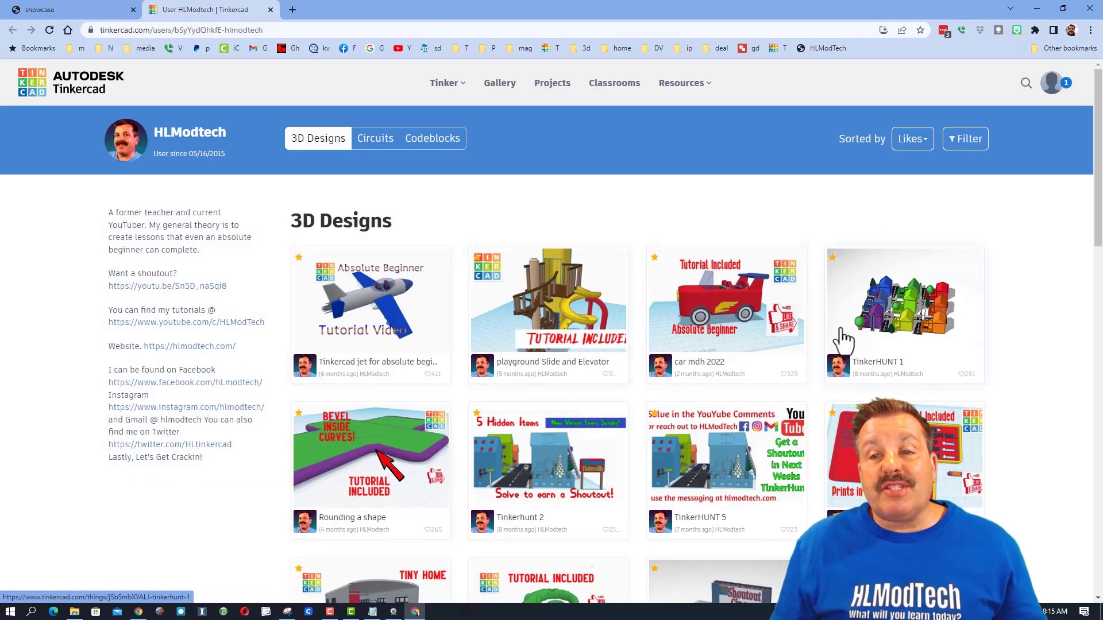
pyautogui.click(913, 138)
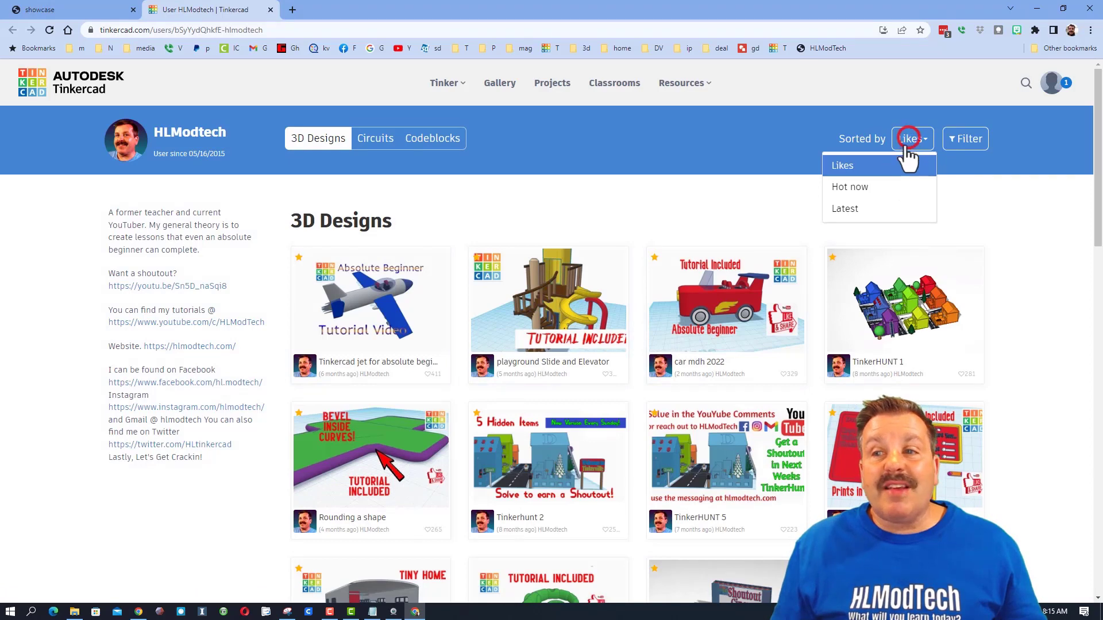
pyautogui.click(850, 208)
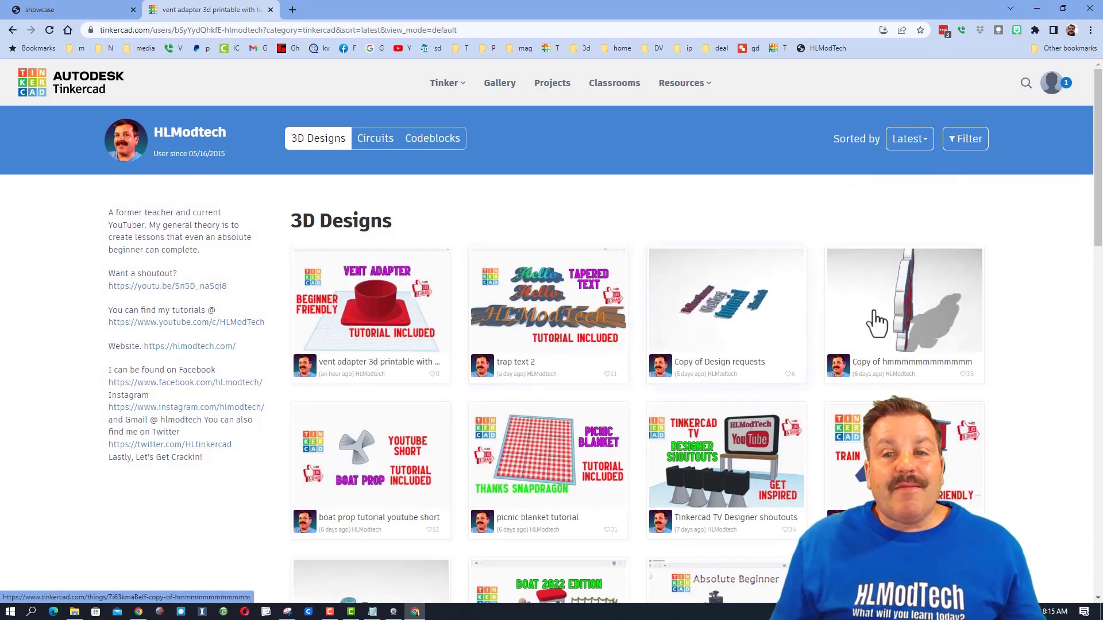
pyautogui.click(903, 300)
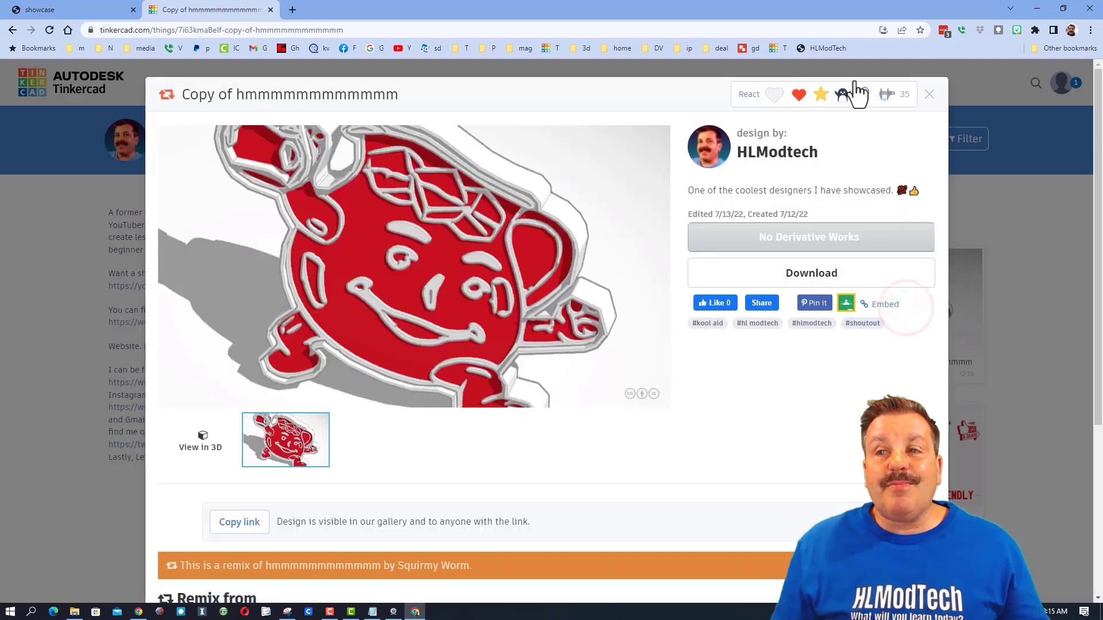
pyautogui.click(929, 94)
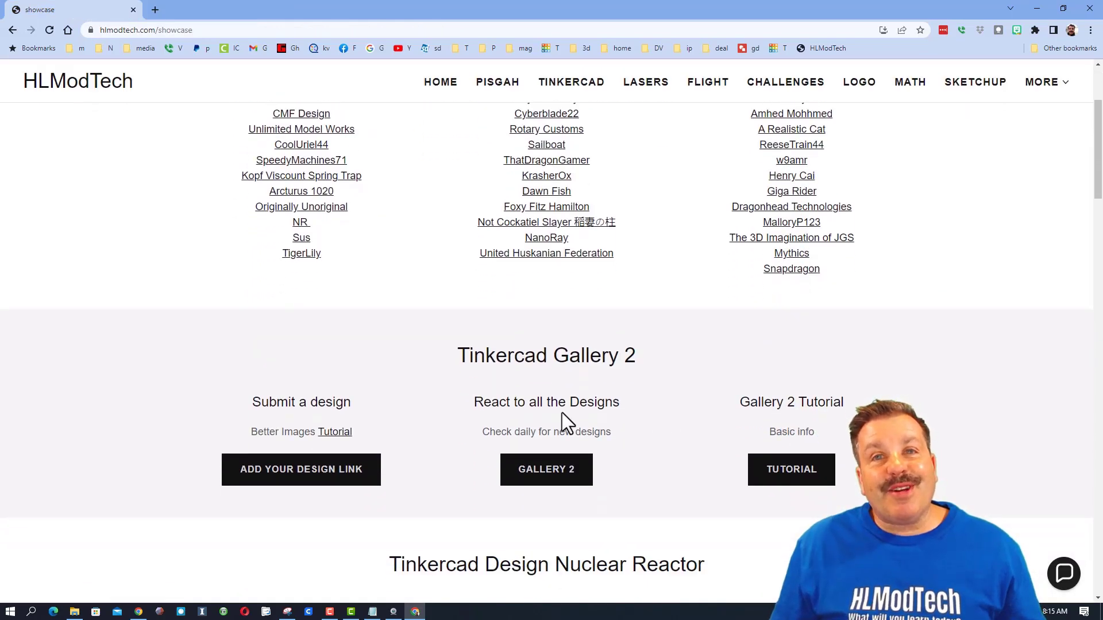
pyautogui.moveTo(772, 450)
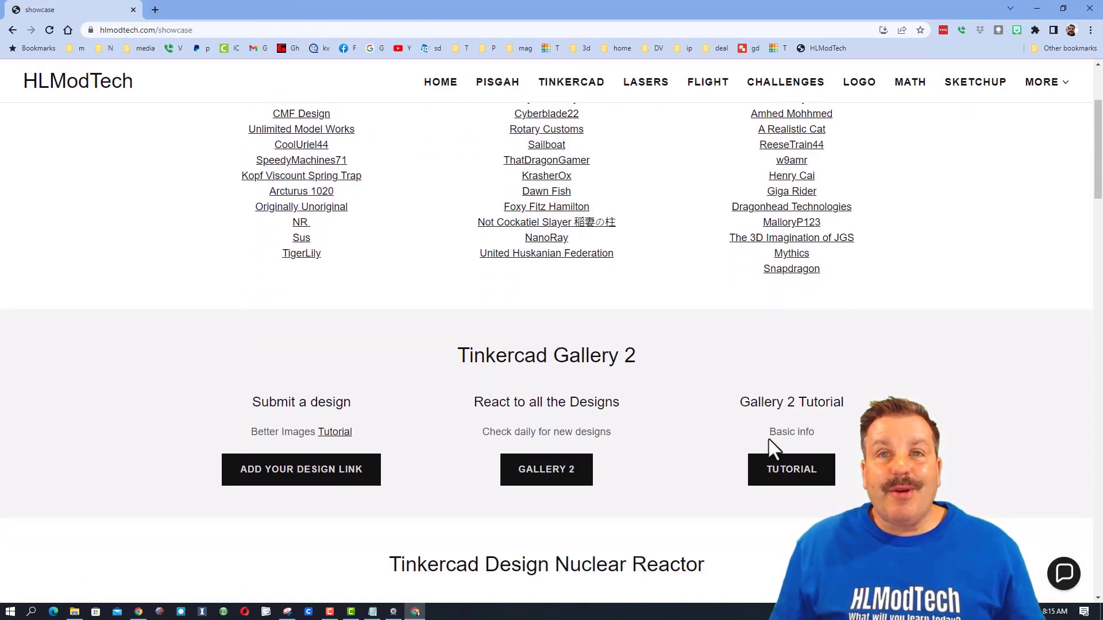
# - Scroll the Showcase page down to Gallery 2 and the Nuclear Reactor section
pyautogui.scroll(-3)
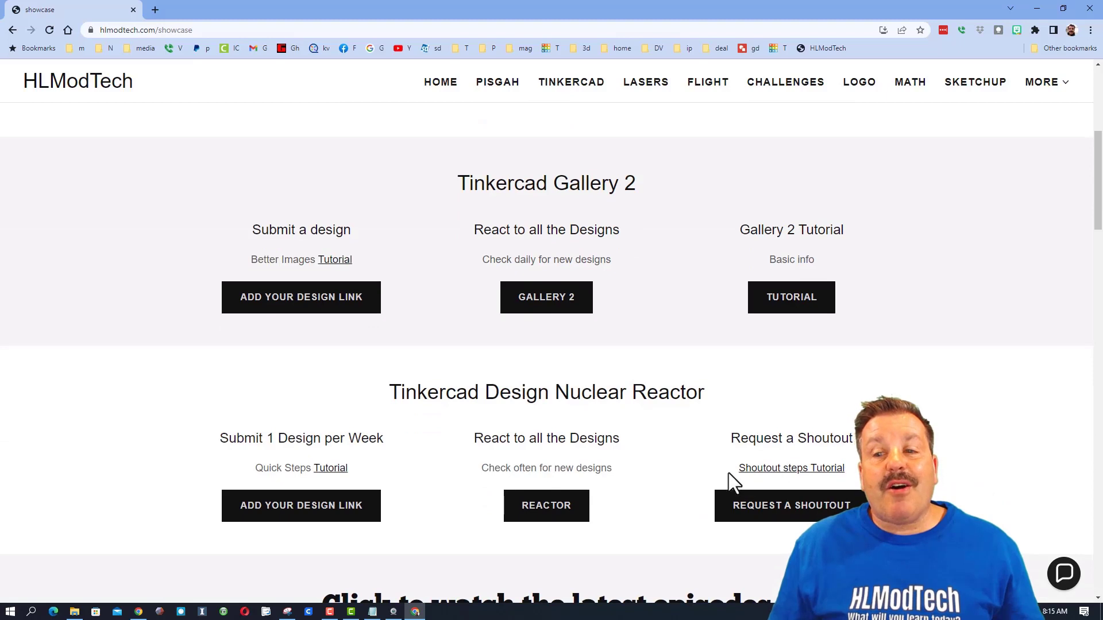
pyautogui.moveTo(833, 505)
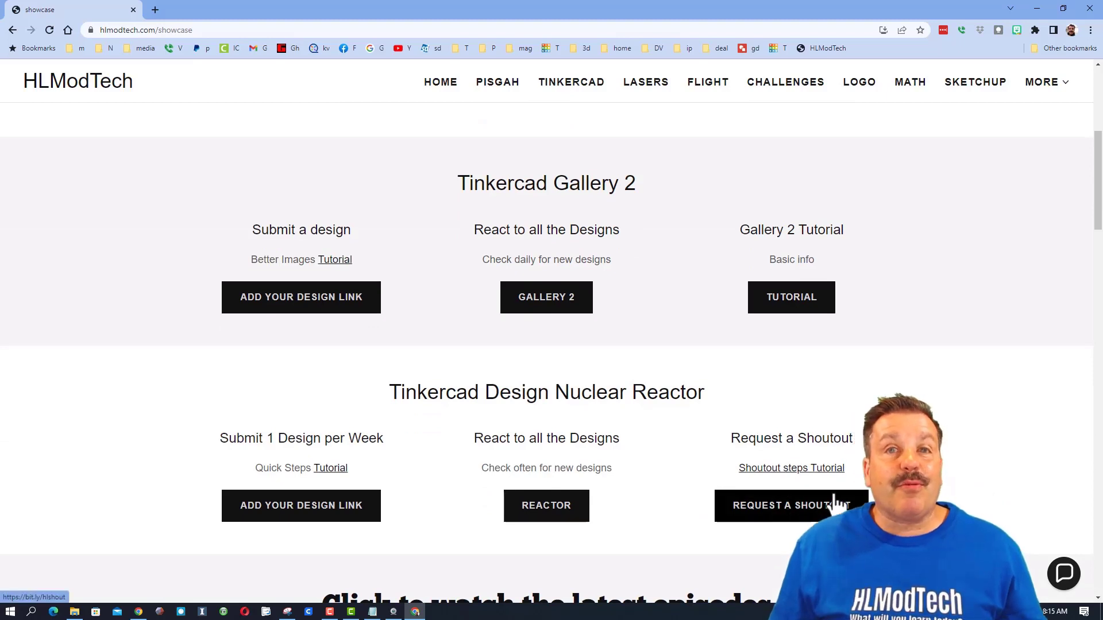